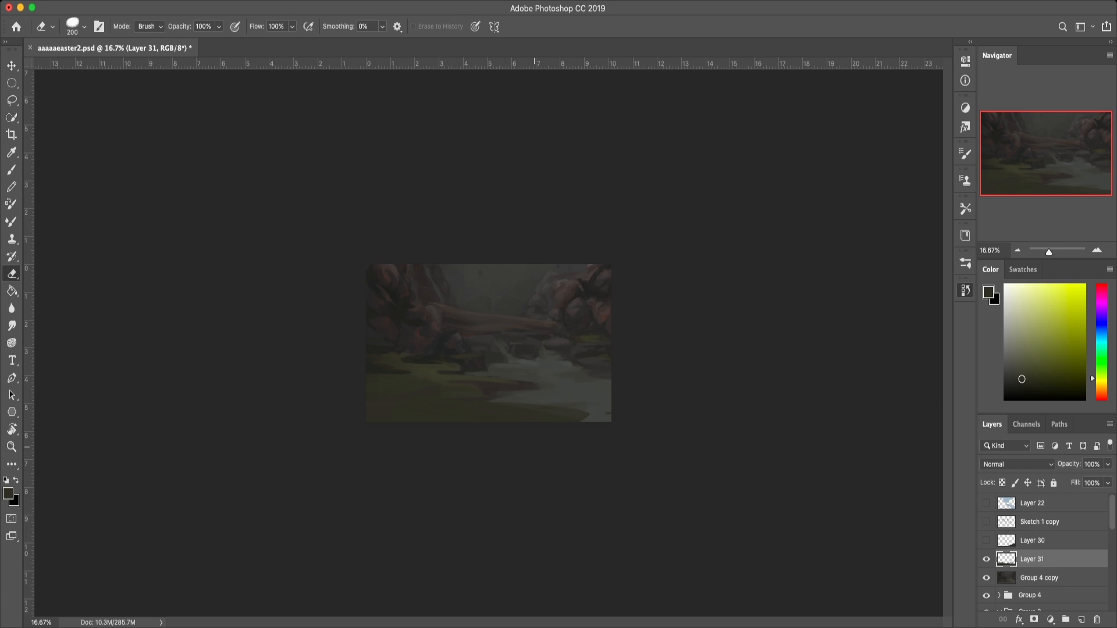
# Step: Block in the fallen log, rocks and stream with dark, muted paint on a new layer
pyautogui.click(11, 135)
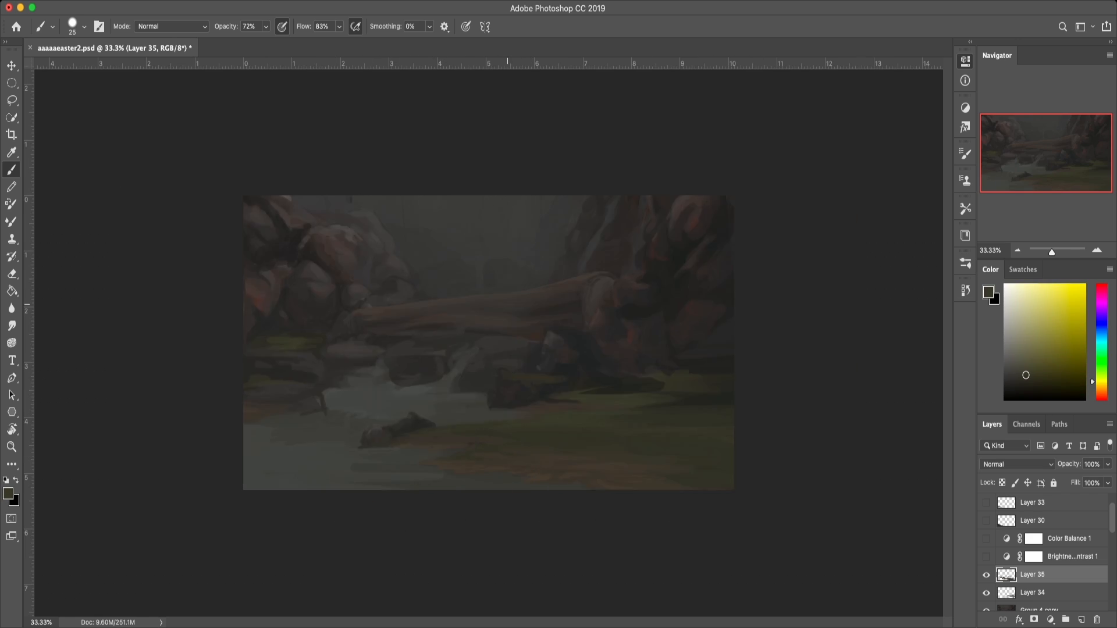
# Step: Lighten the fog, paint the log's cut end and add grass along the foreground bank
pyautogui.click(1099, 381)
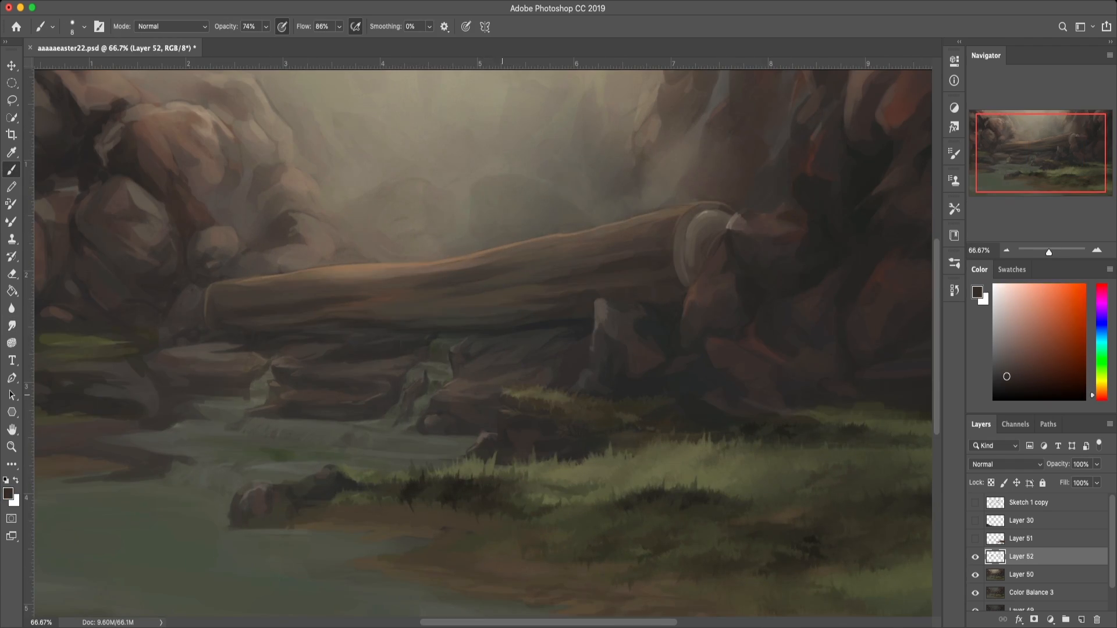
# Step: Detail the right boulders, the stepped cascade rocks and the stream stones with a Multiply layer
pyautogui.click(1017, 361)
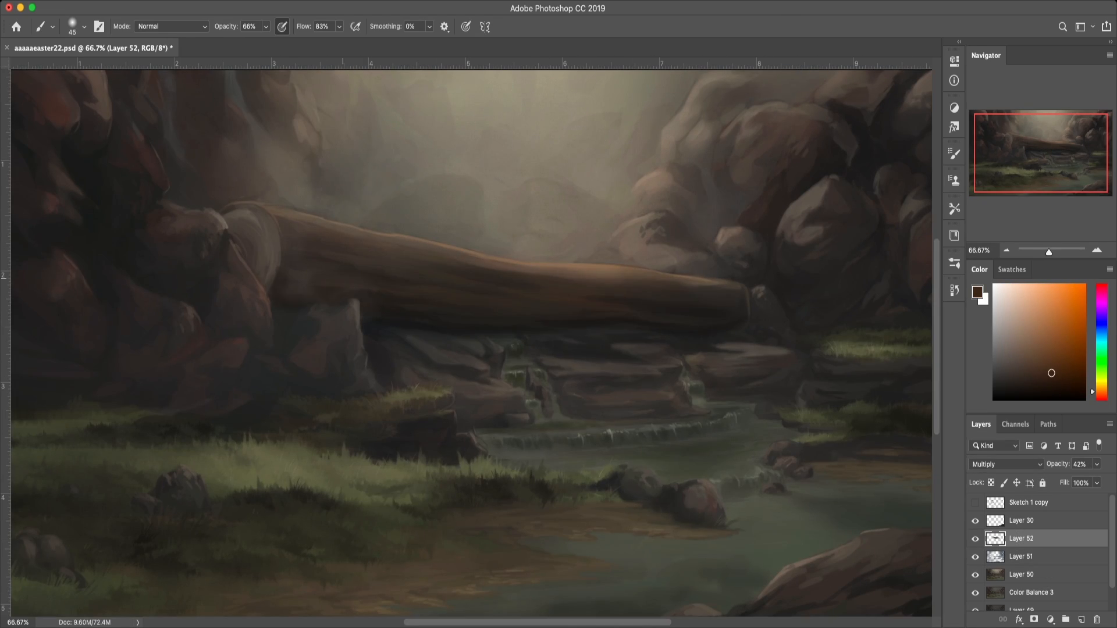
# Step: Paint small white flowers on the grass, then switch to the refs.psd reference board
pyautogui.click(36, 27)
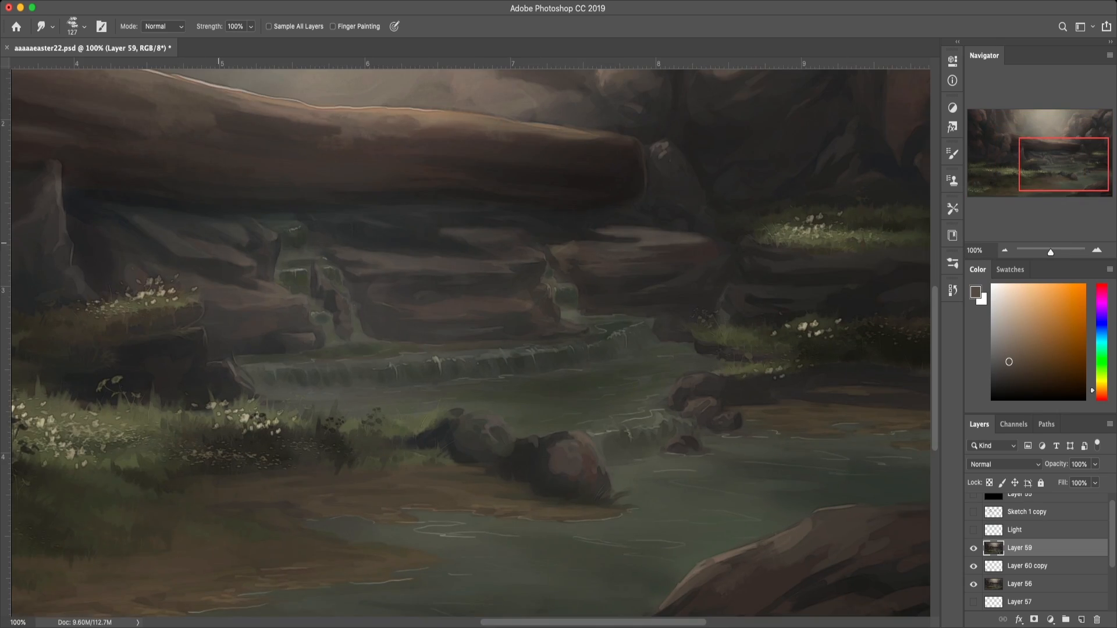
pyautogui.click(224, 49)
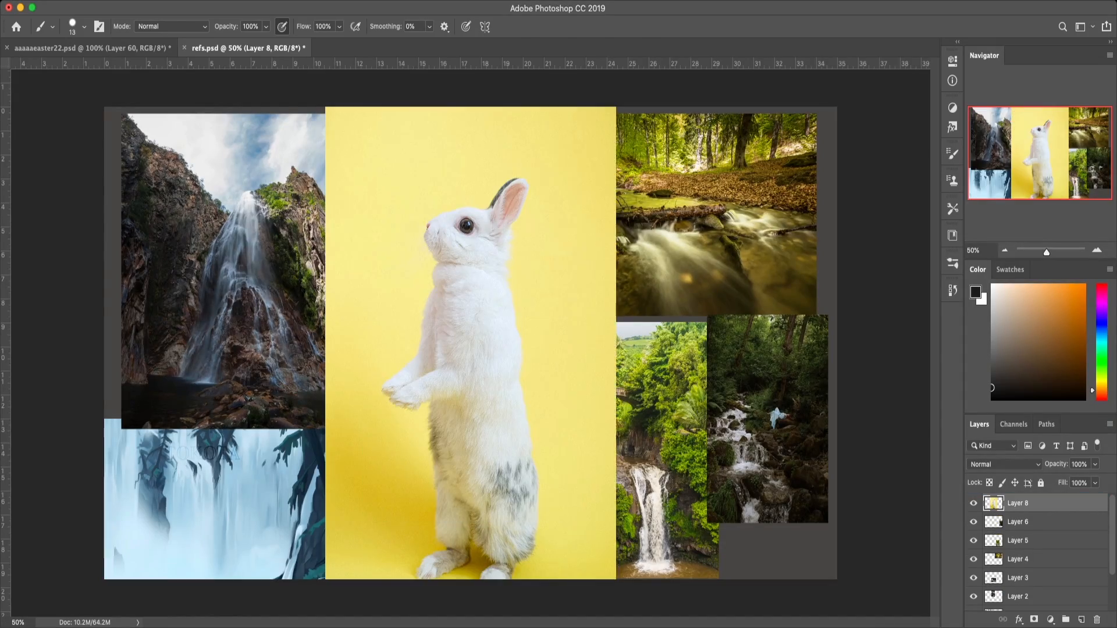